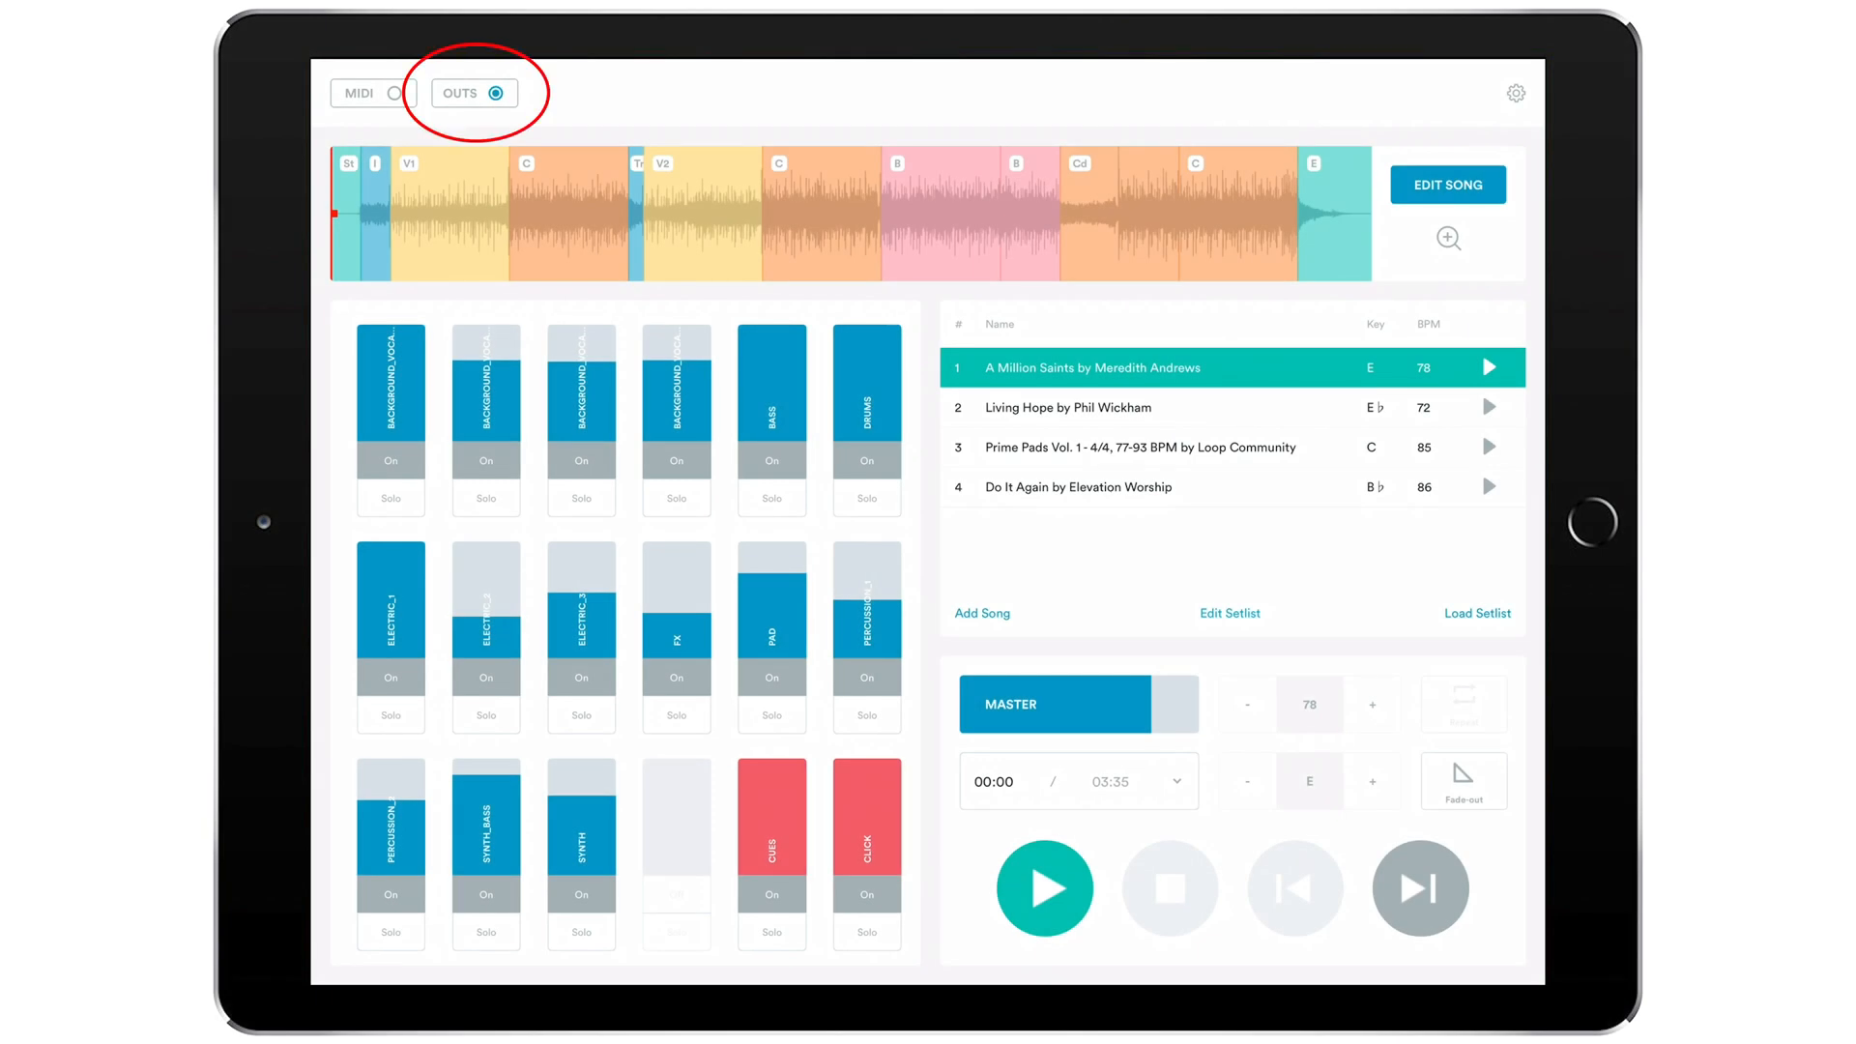
Enable the MIDI toggle beside OUTS so Prime enters mapping mode with empty slots.
{"action": "left_click", "coordinate": [473, 92]}
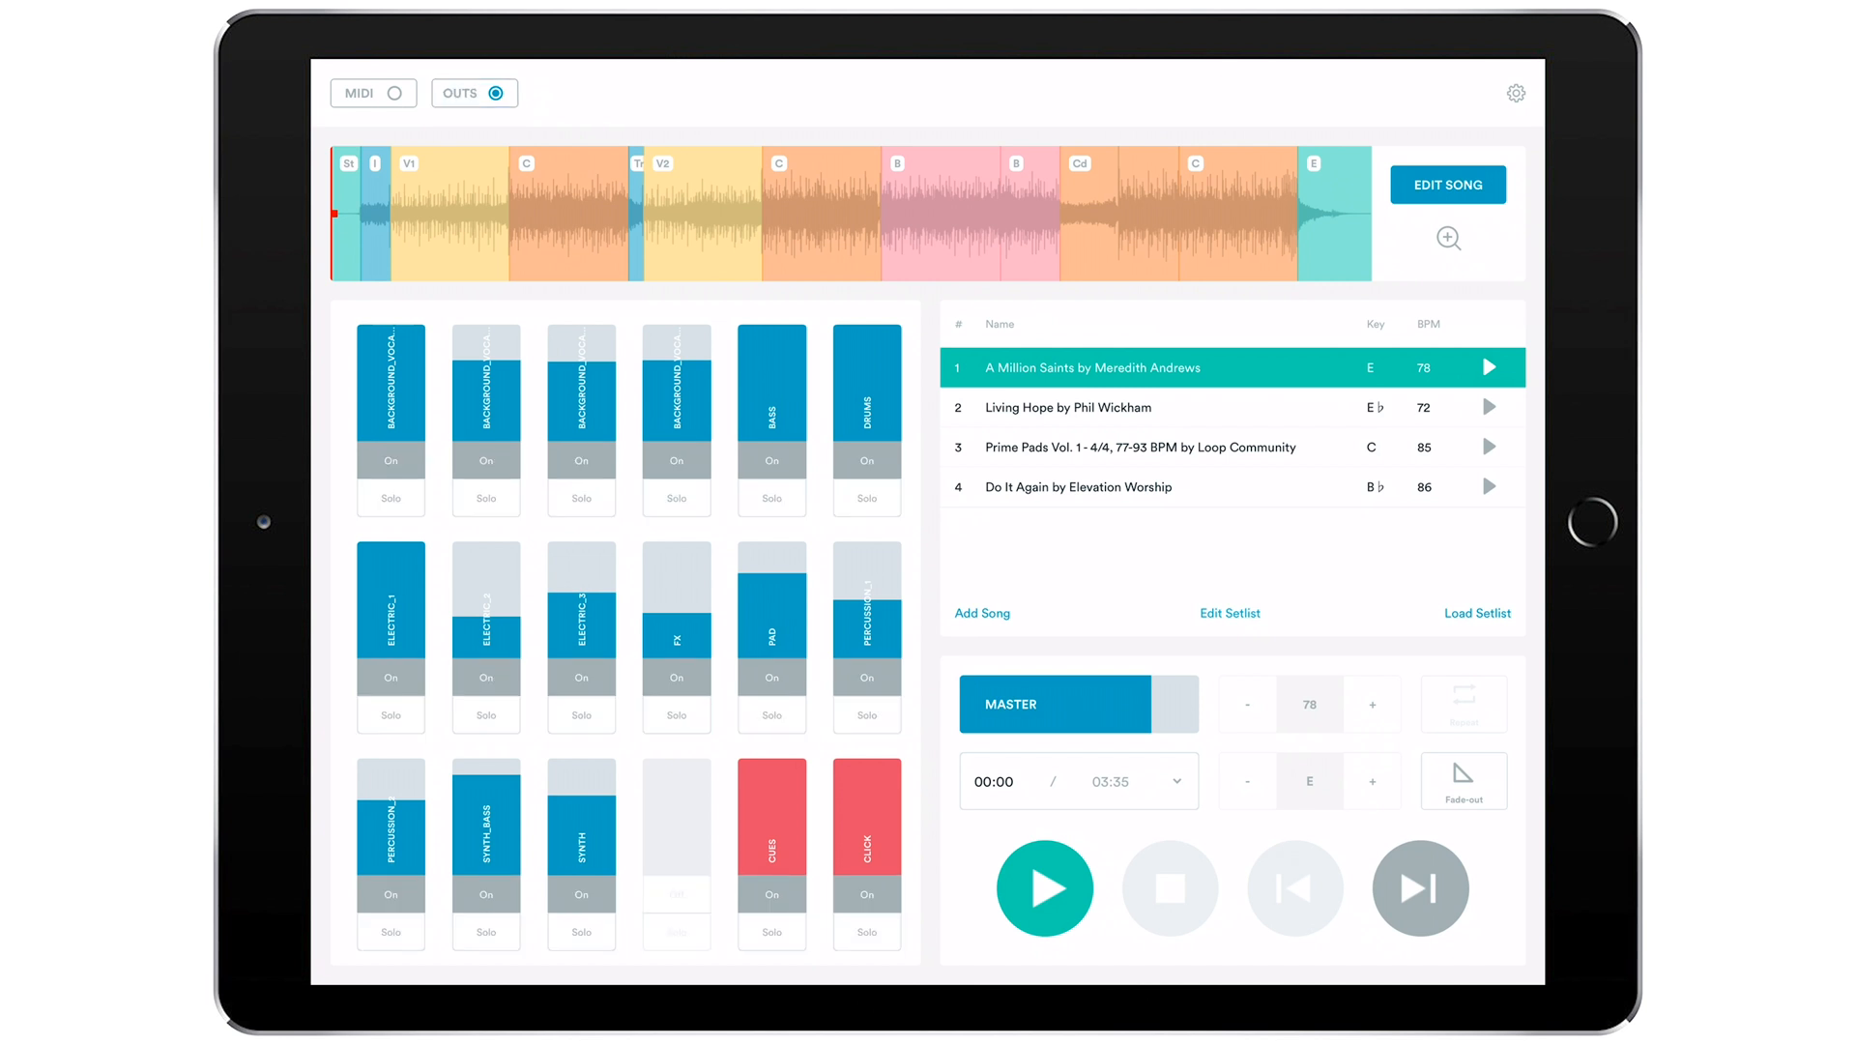
{"action": "left_click", "coordinate": [395, 93]}
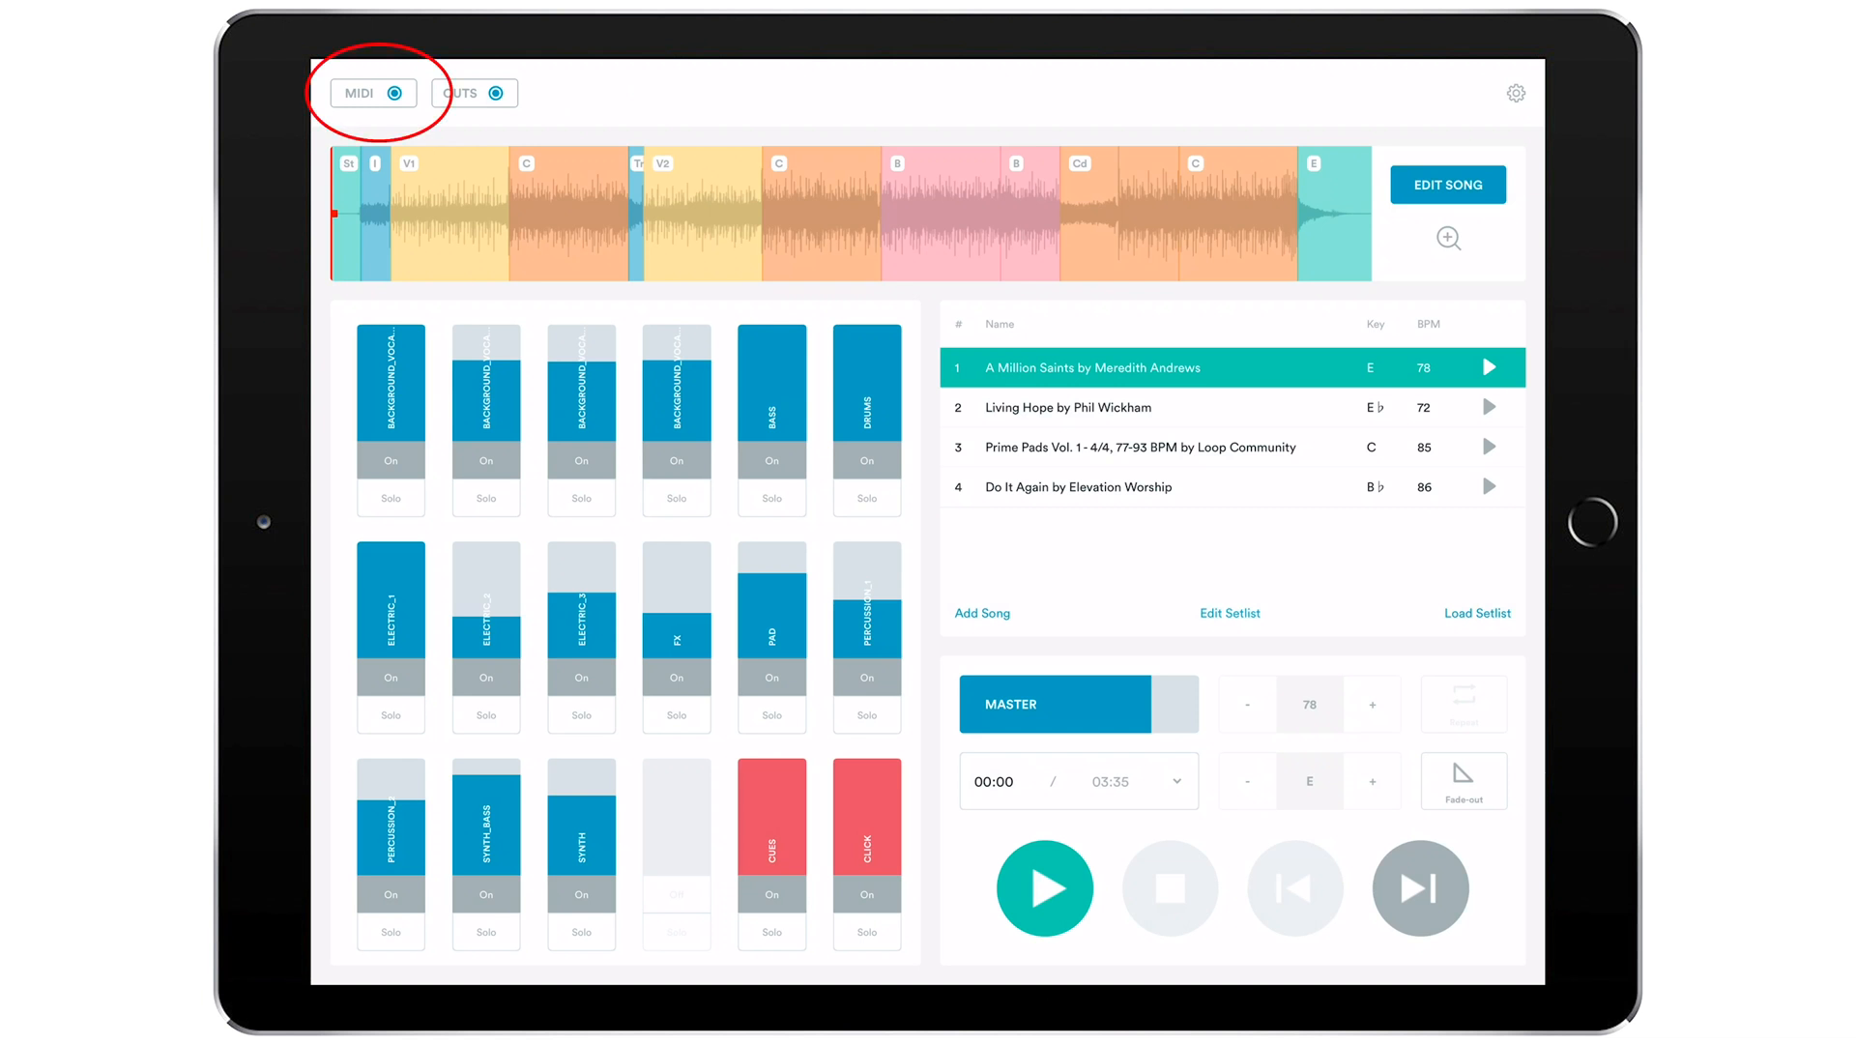
Map the play button to footswitch note C#-1, then select stop to await its pedal.
{"action": "left_click", "coordinate": [371, 94]}
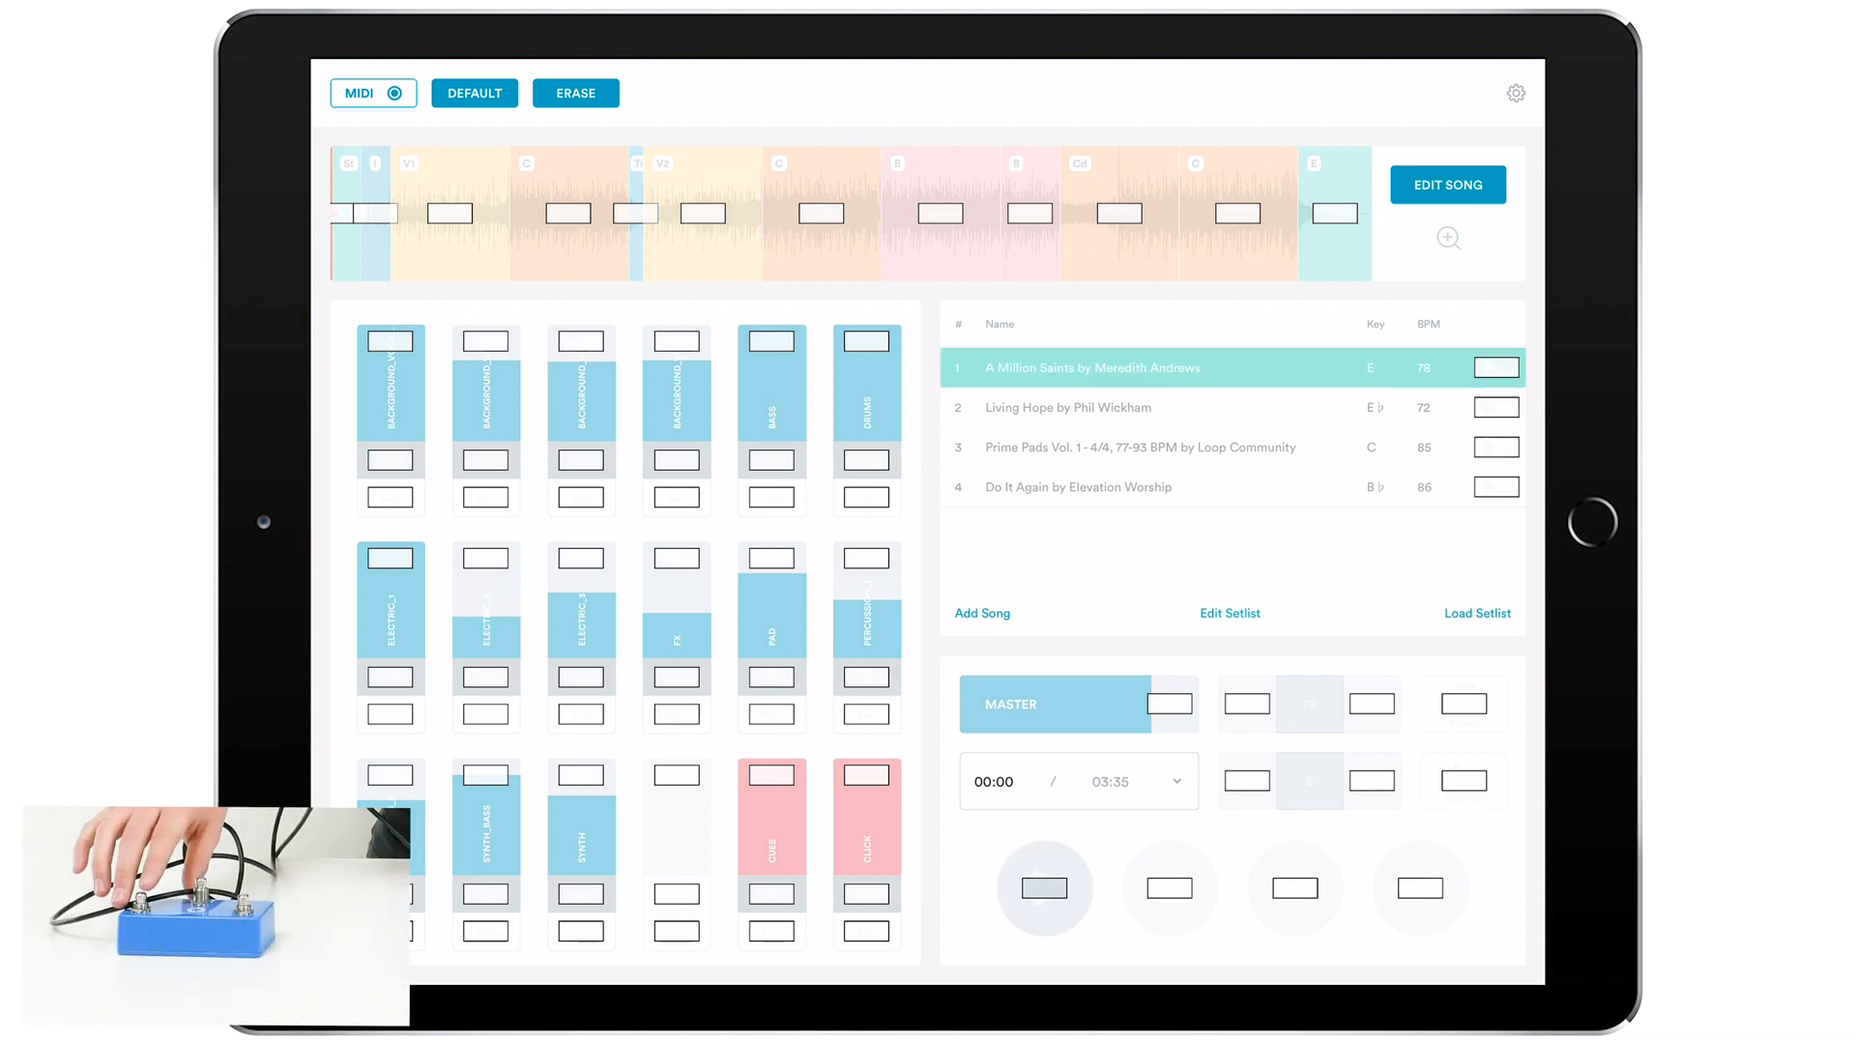
{"action": "left_click", "coordinate": [1043, 888]}
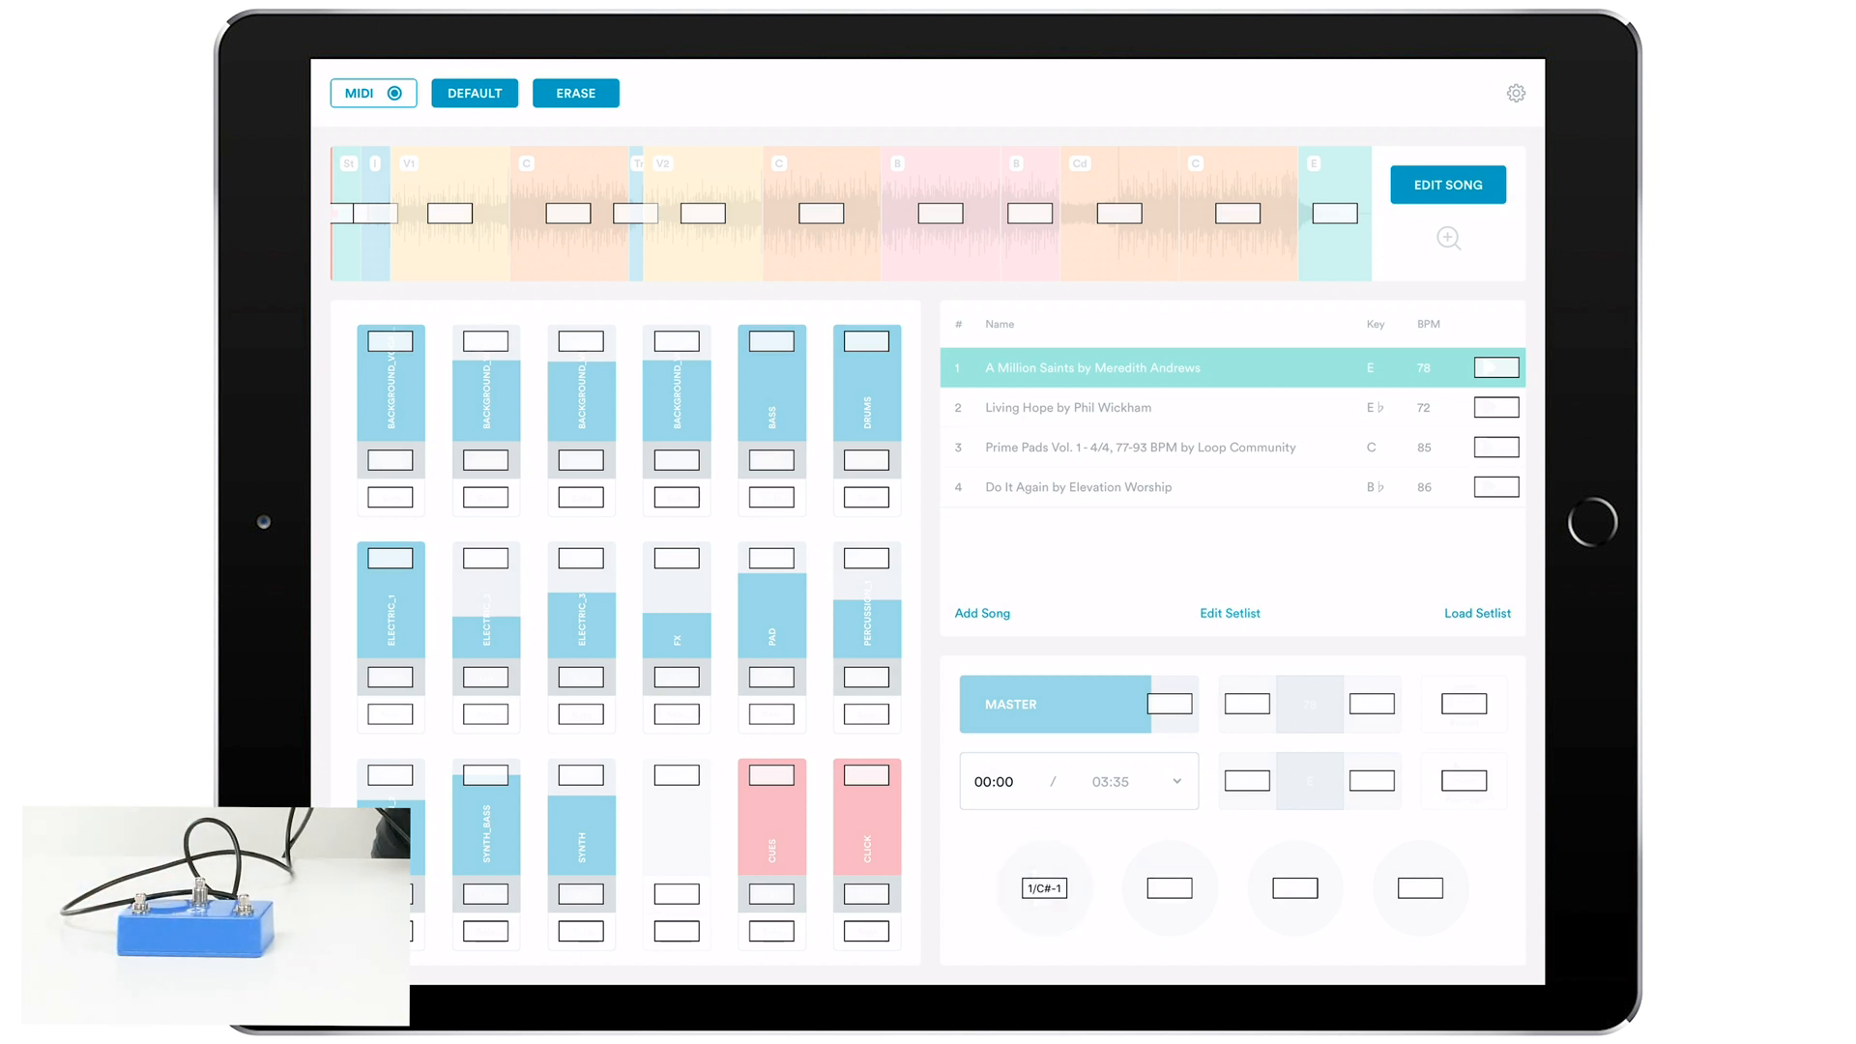
{"action": "left_click", "coordinate": [1170, 887]}
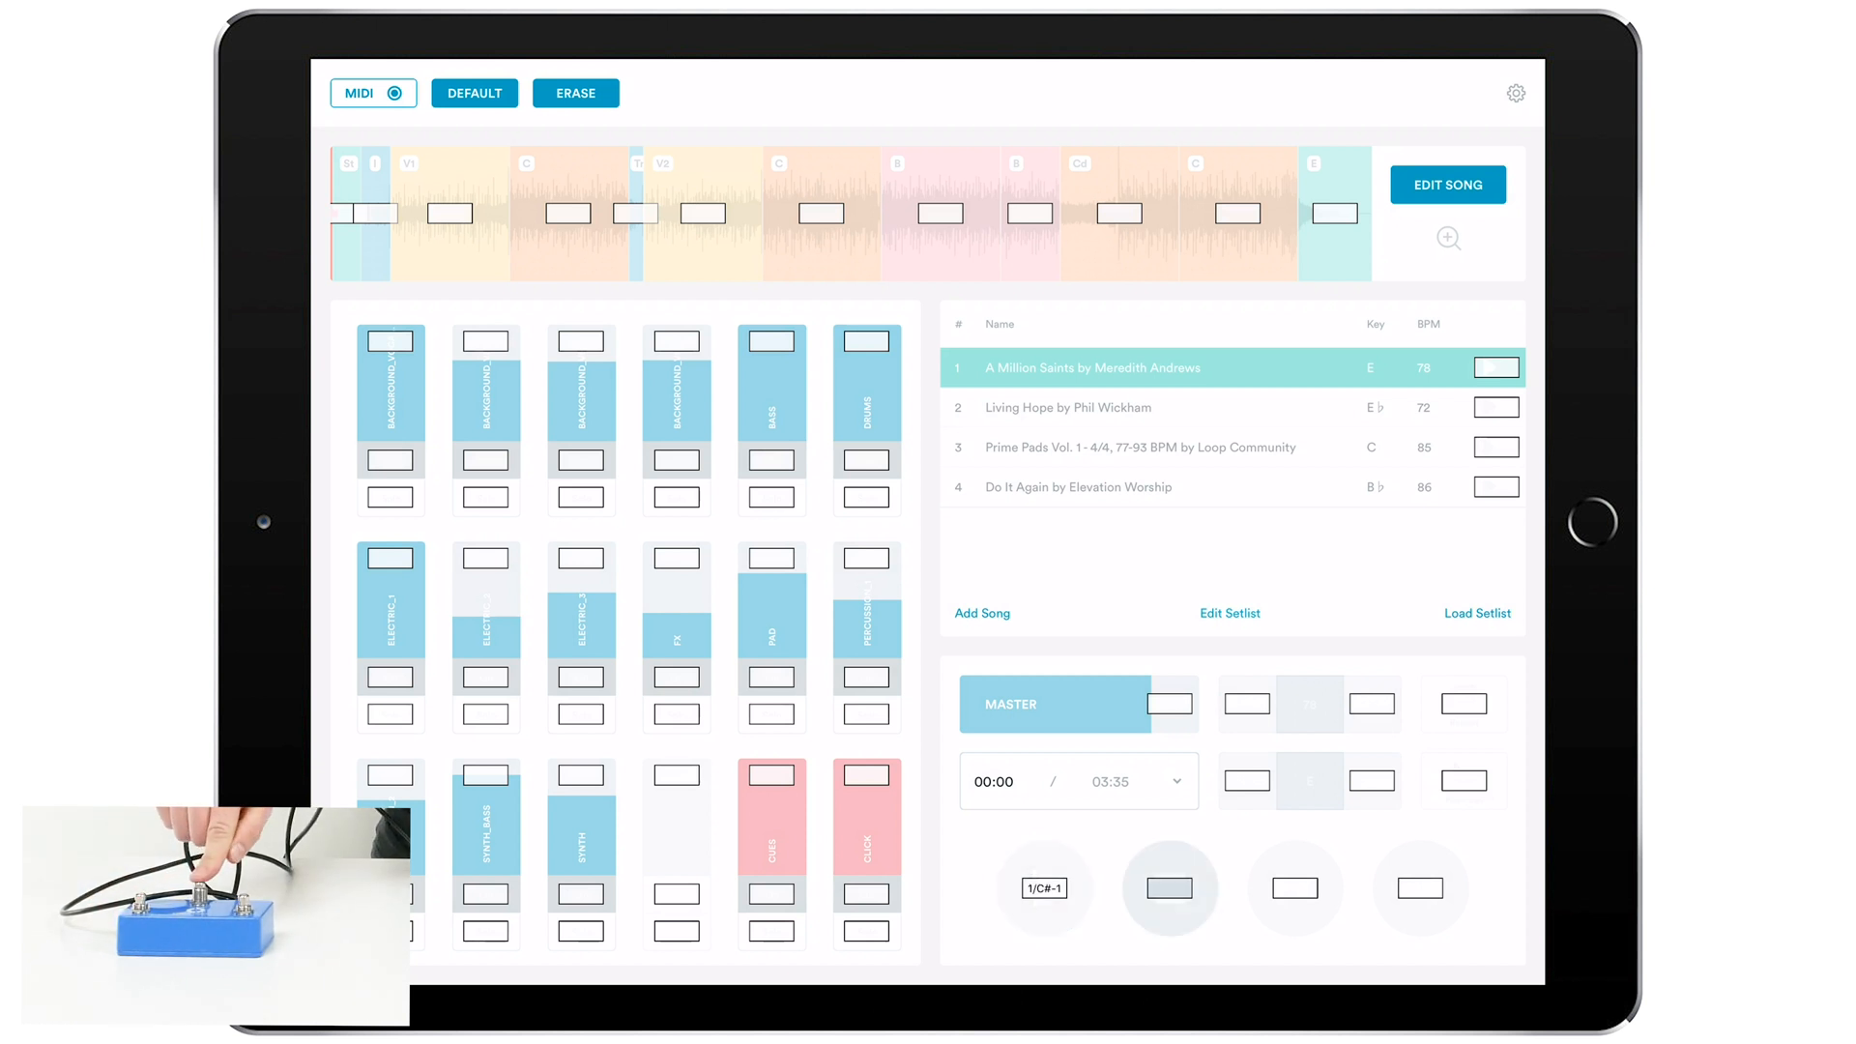